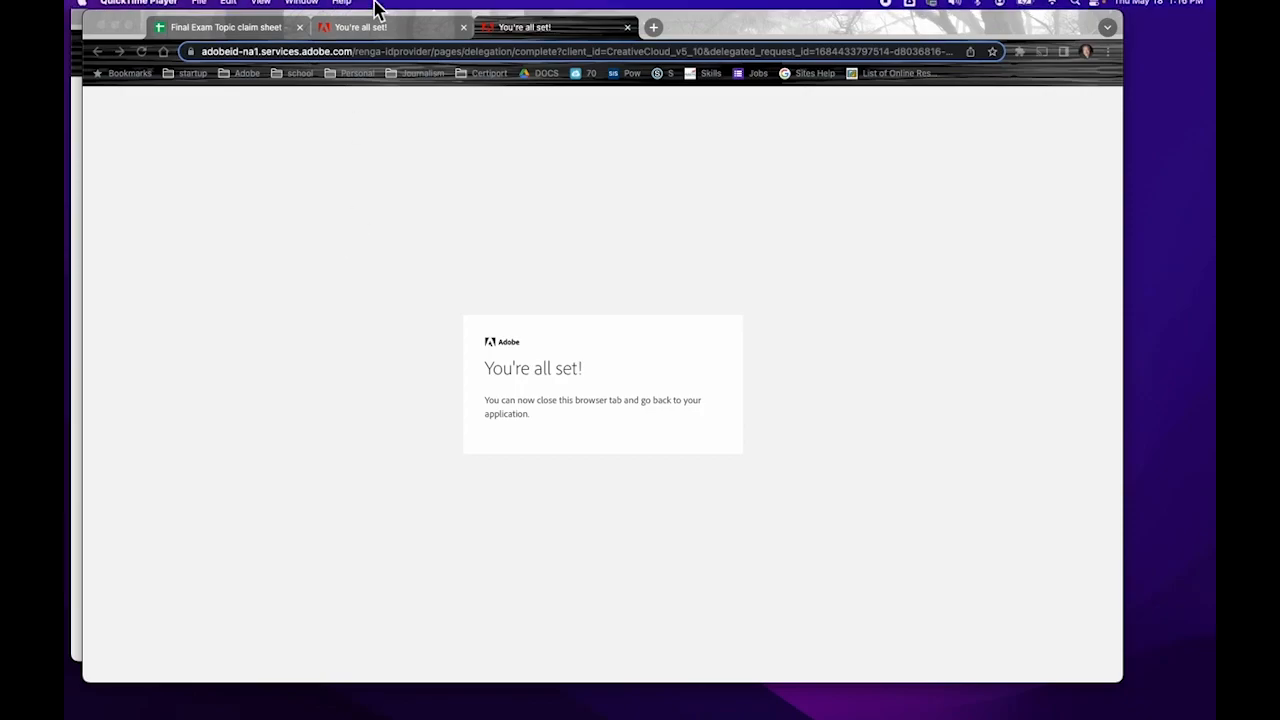
{"action": "mouse_move", "coordinate": [648, 688]}
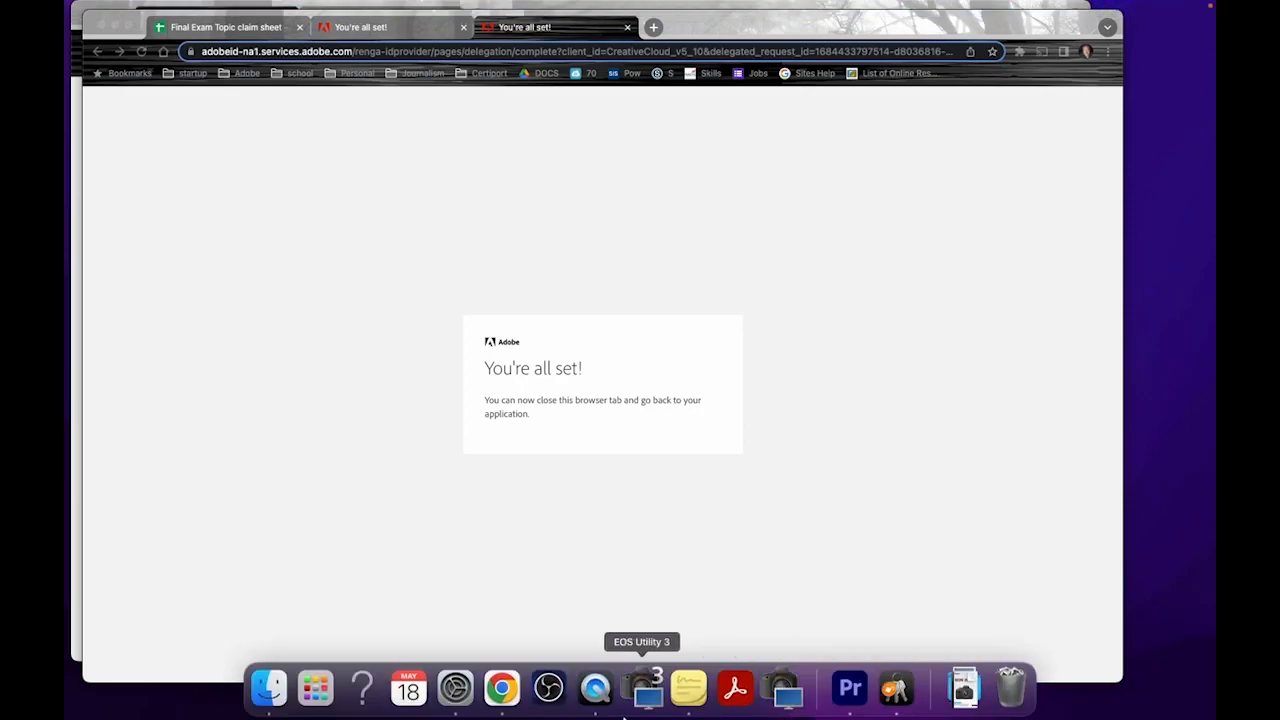
{"action": "mouse_move", "coordinate": [596, 688]}
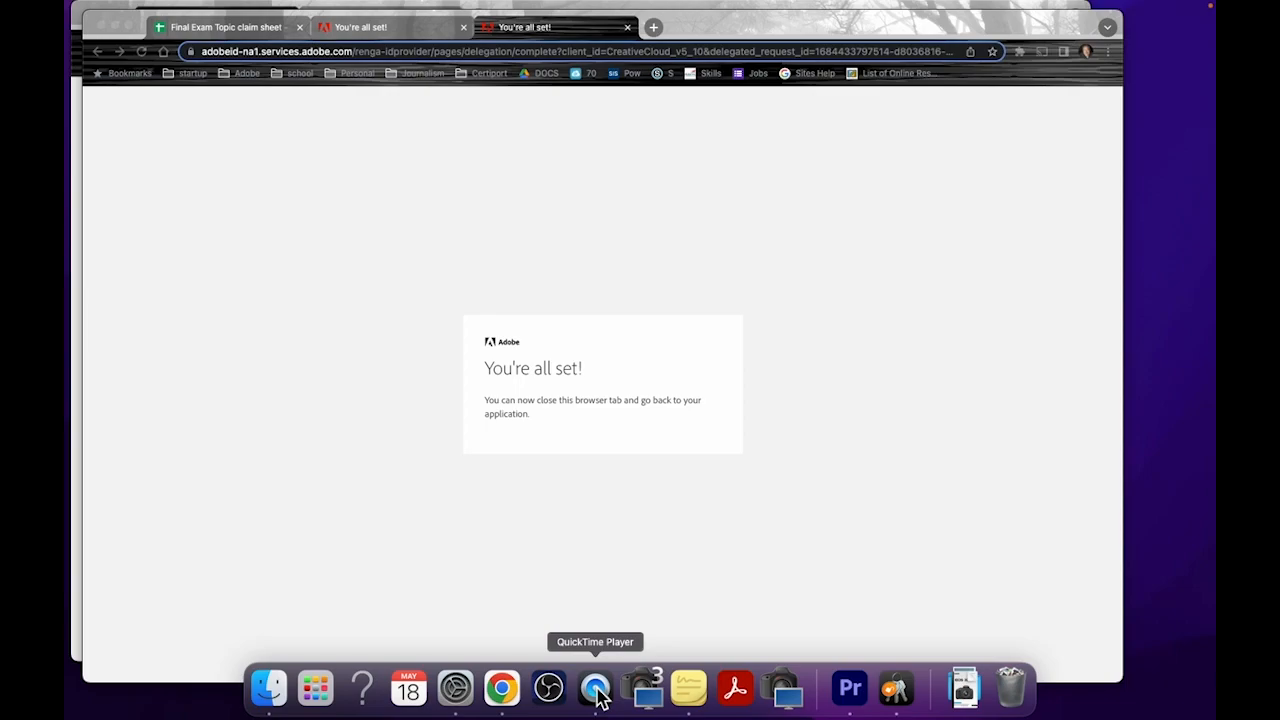
{"action": "mouse_move", "coordinate": [444, 588]}
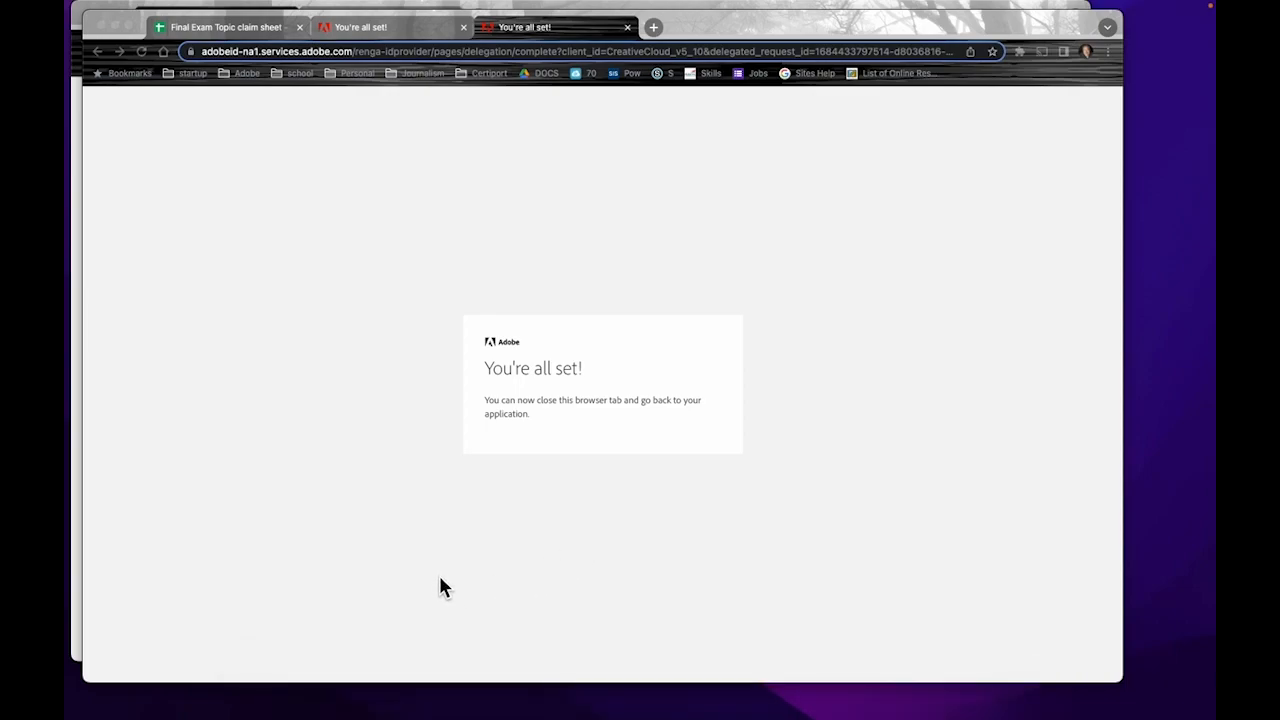
{"action": "mouse_move", "coordinate": [388, 398]}
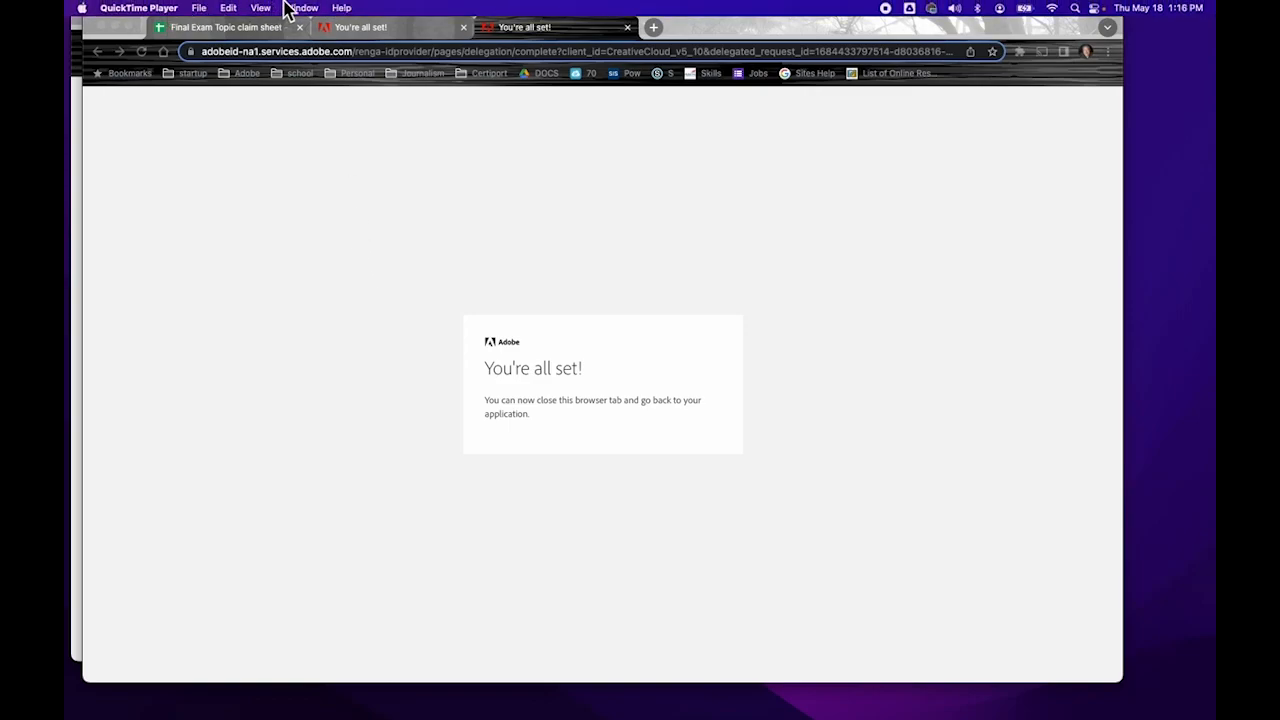
{"action": "mouse_move", "coordinate": [152, 12]}
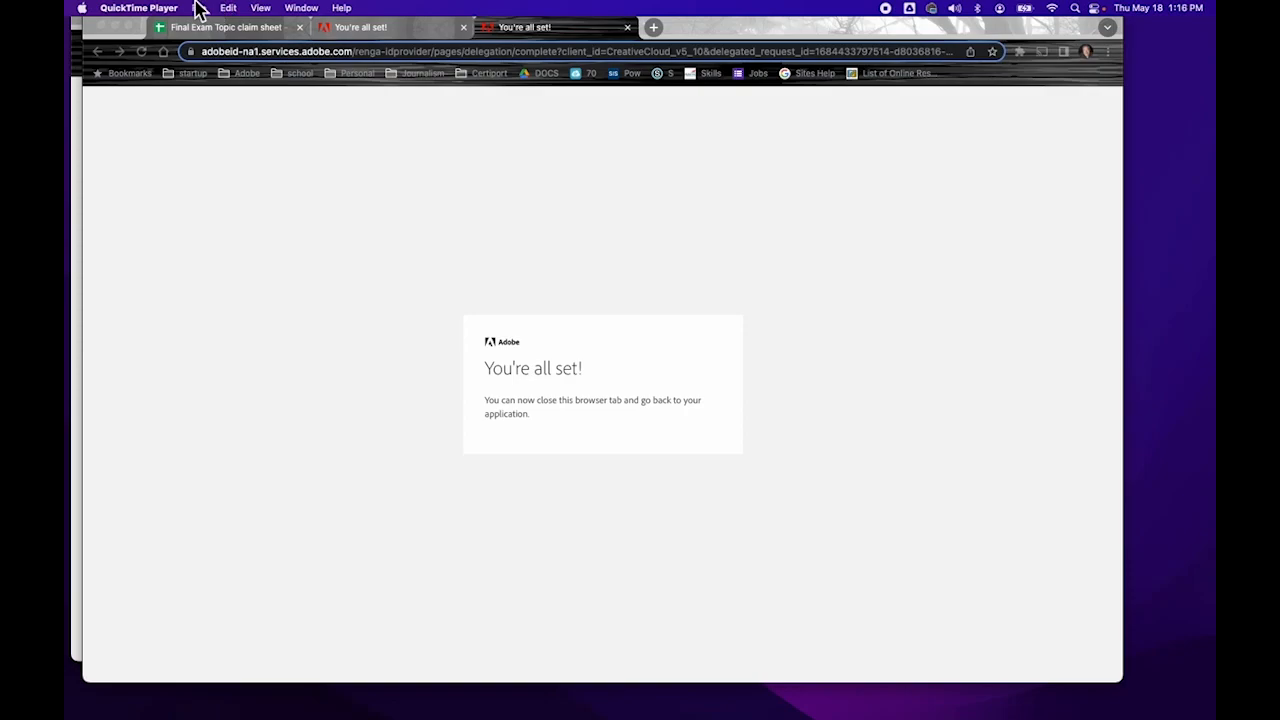
{"action": "mouse_move", "coordinate": [198, 8]}
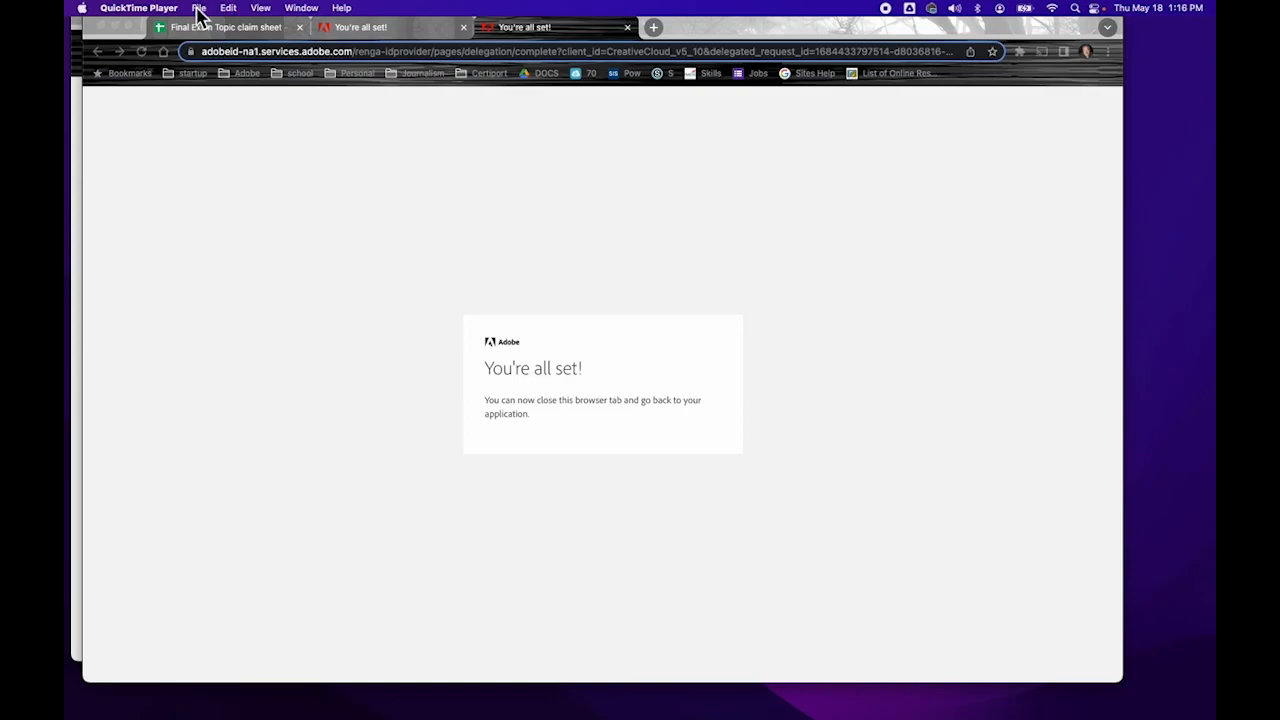
Step: Open Ellie.mp4 from Desktop > Ingest > Video via File > Open File
{"action": "left_click", "coordinate": [198, 8]}
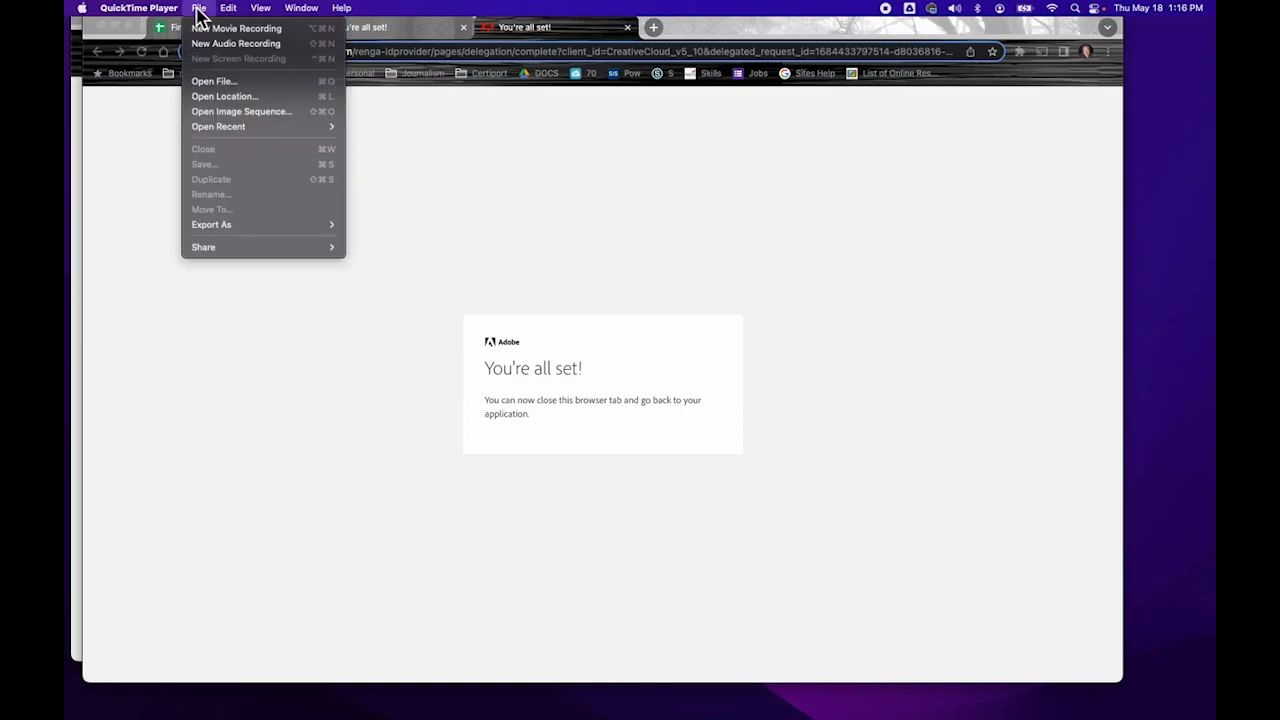
{"action": "mouse_move", "coordinate": [212, 80]}
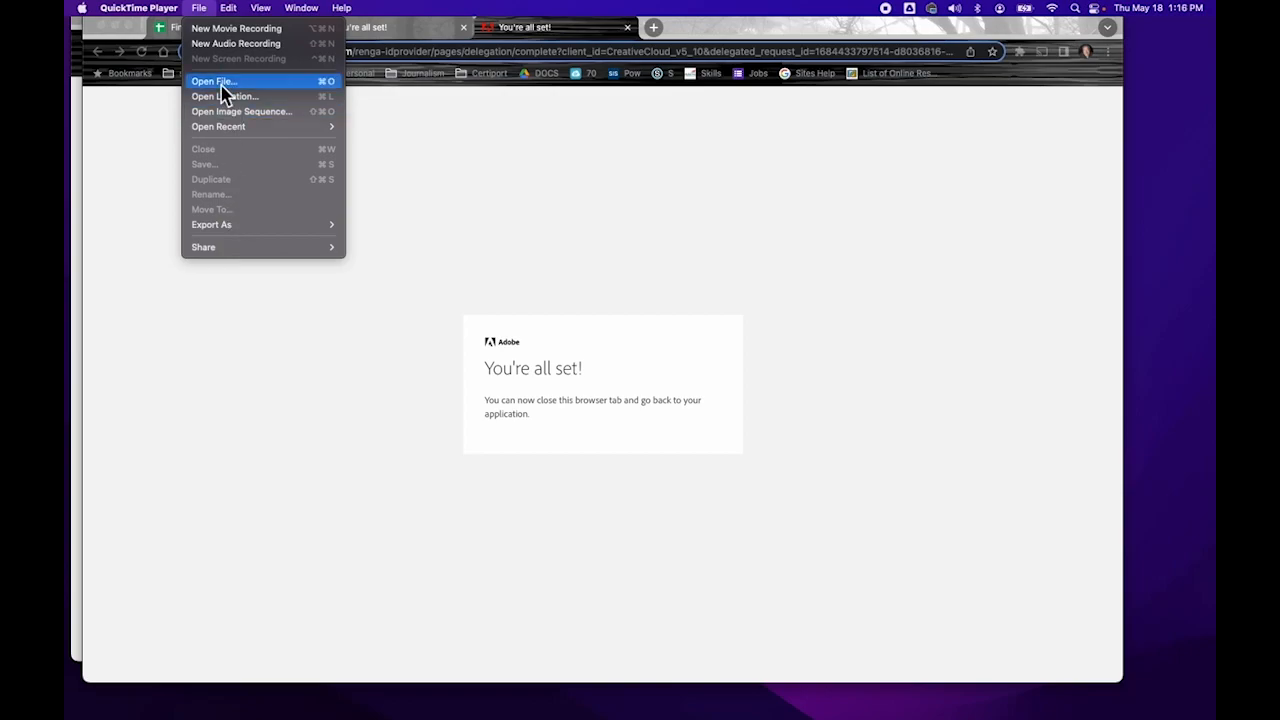
{"action": "left_click", "coordinate": [212, 80]}
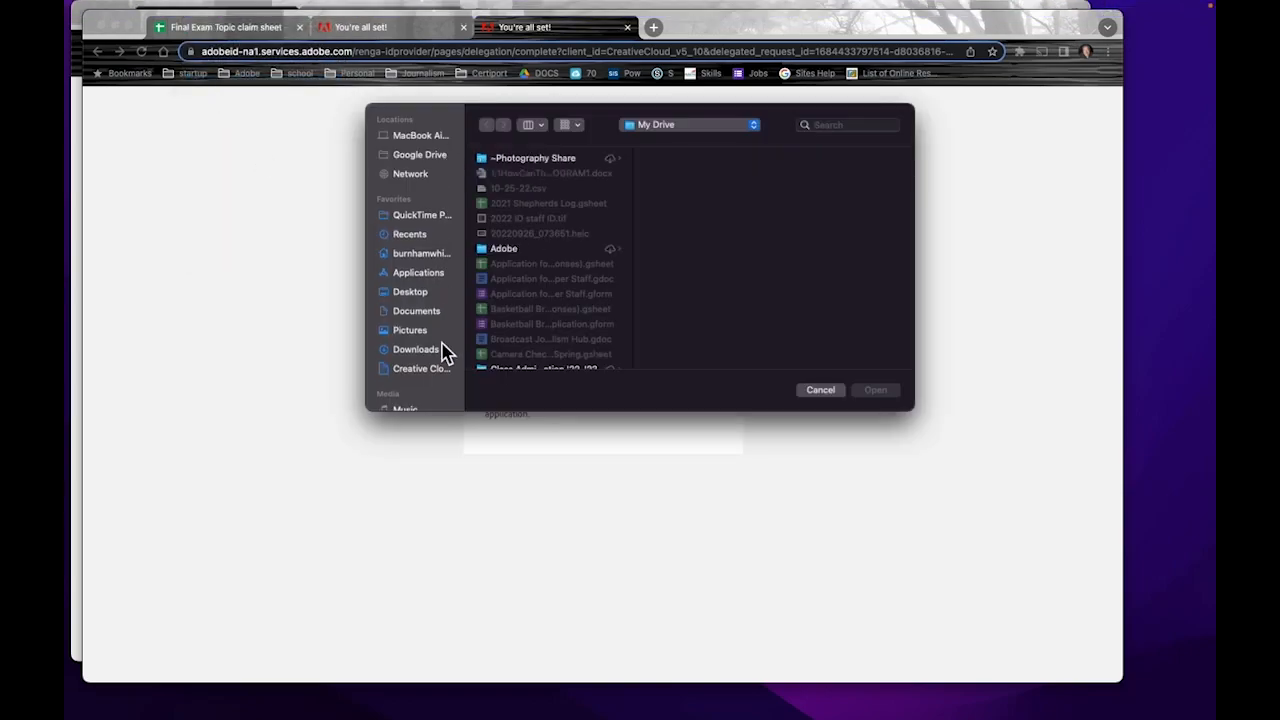
{"action": "mouse_move", "coordinate": [424, 300]}
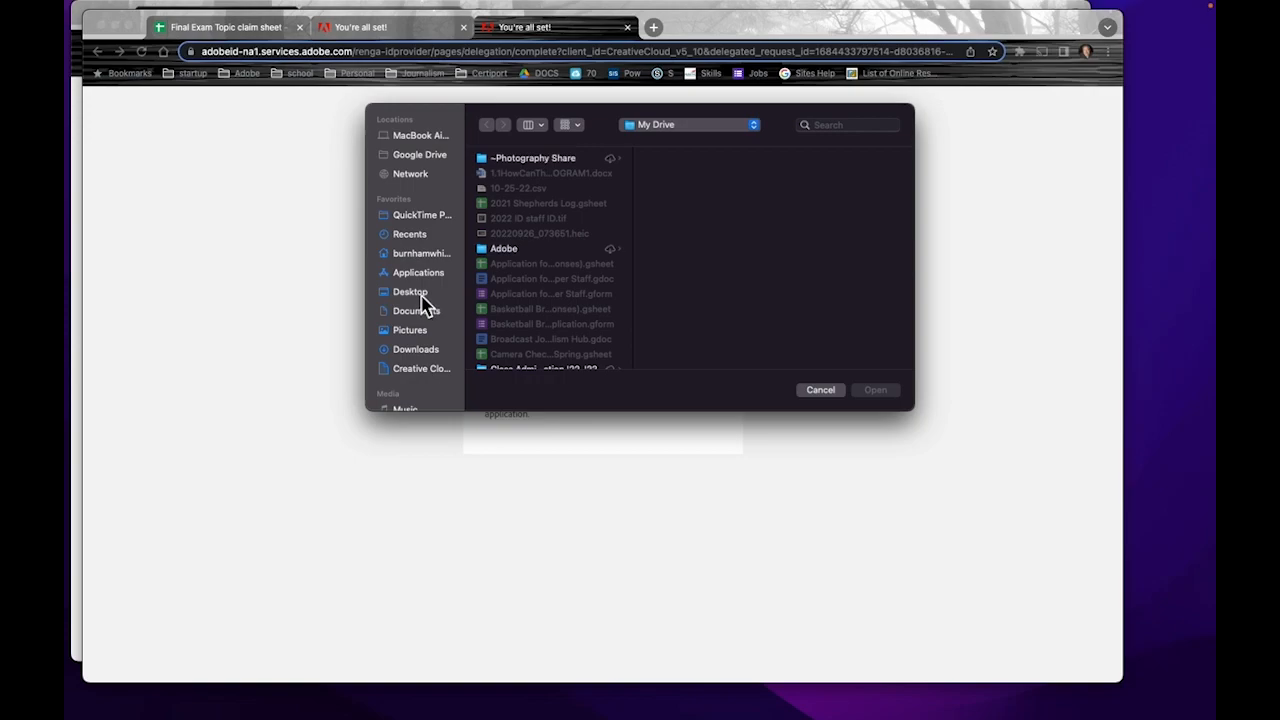
{"action": "left_click", "coordinate": [408, 292]}
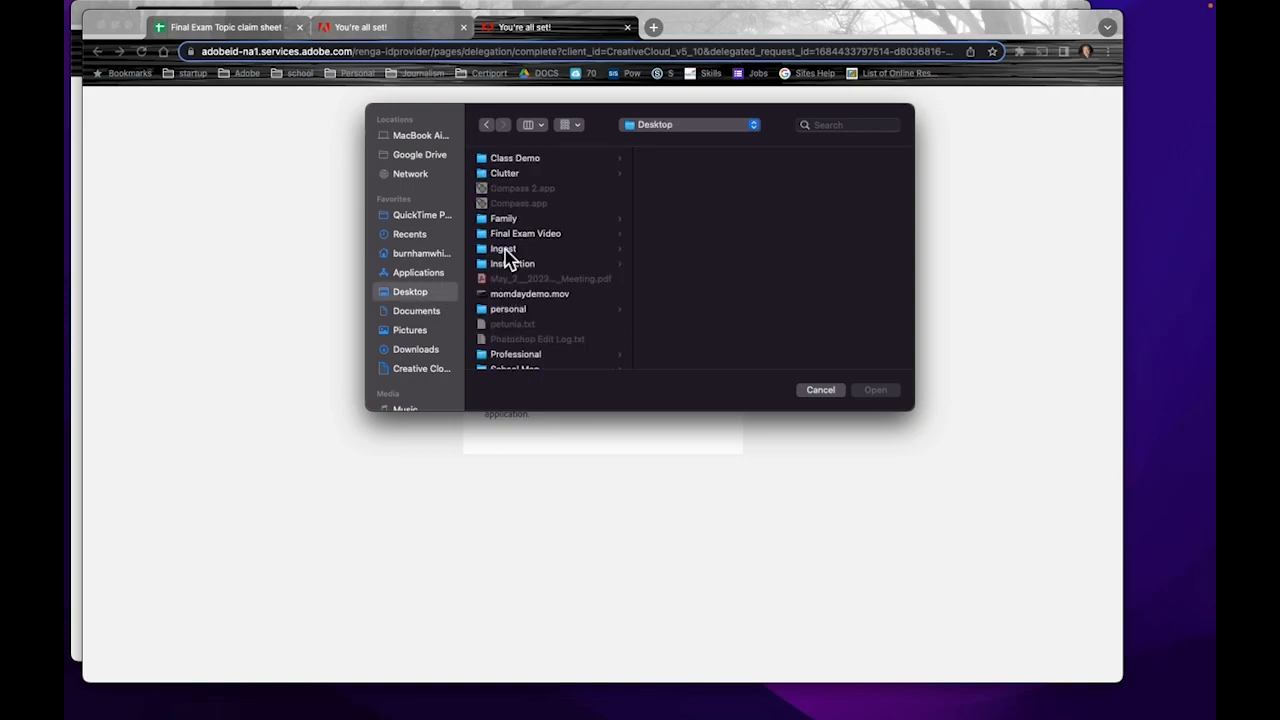
{"action": "left_click", "coordinate": [504, 248]}
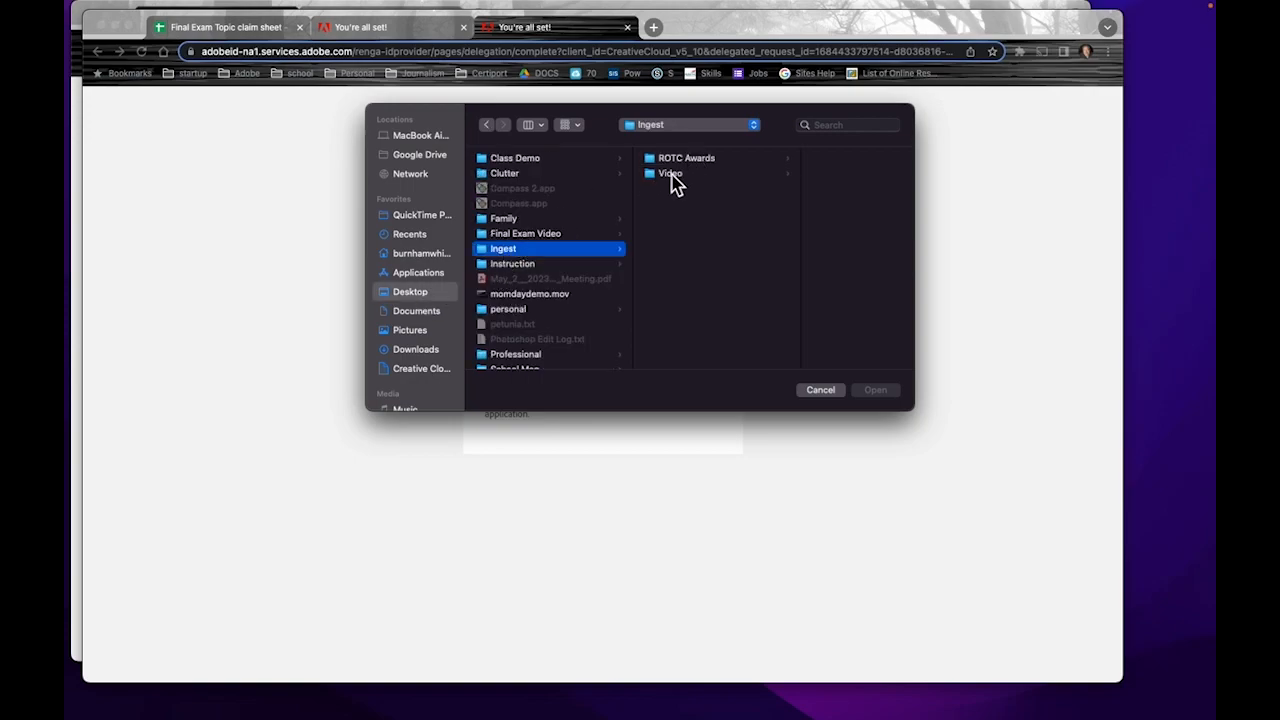
{"action": "left_click", "coordinate": [668, 172]}
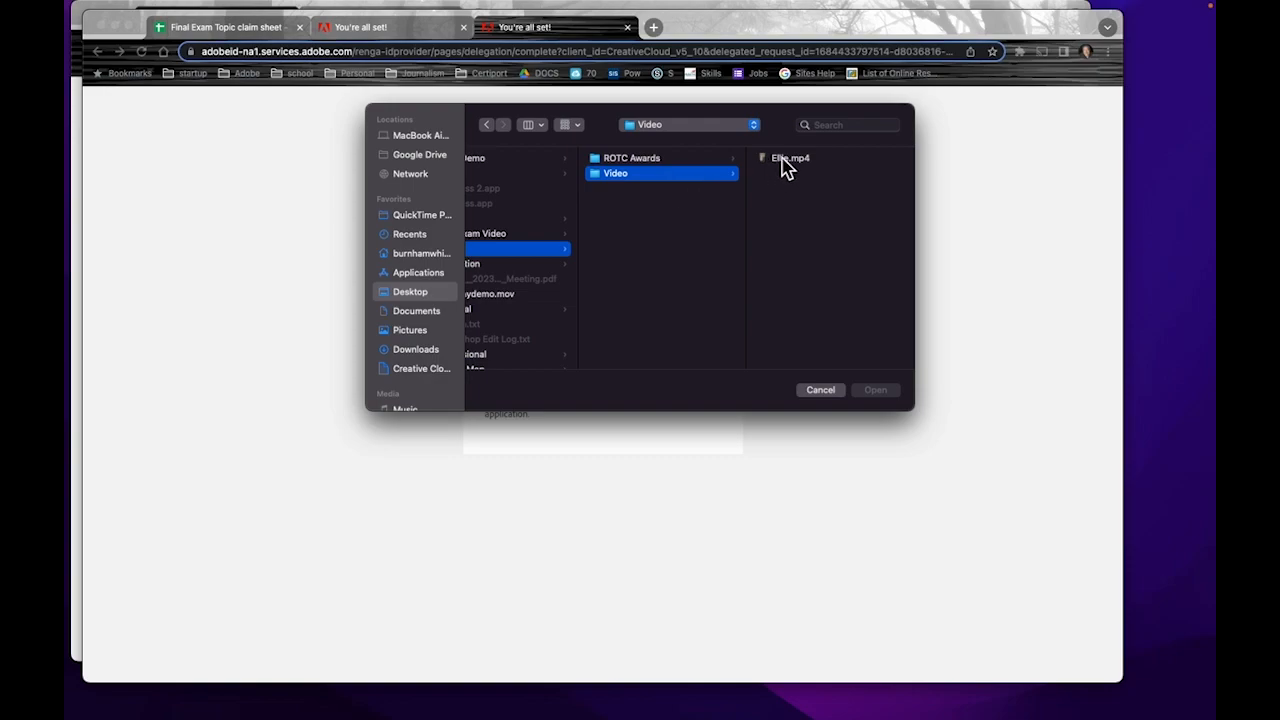
{"action": "left_click", "coordinate": [790, 156]}
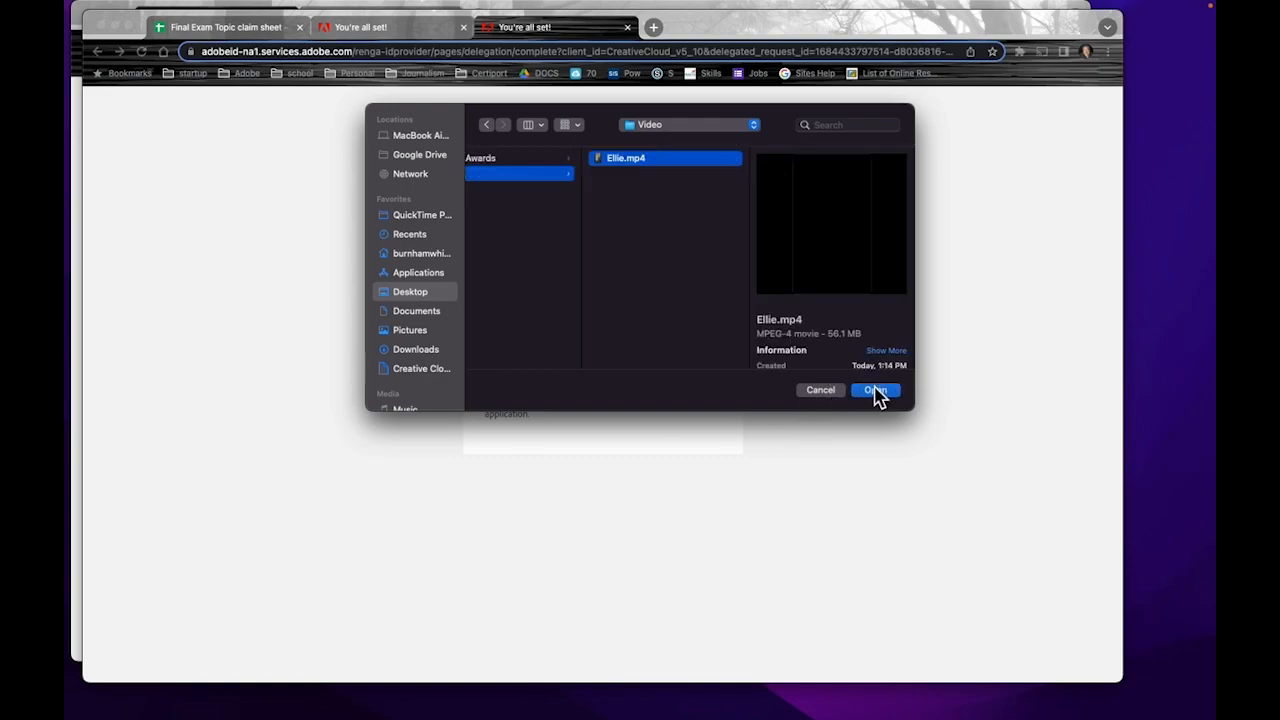
{"action": "left_click", "coordinate": [876, 390]}
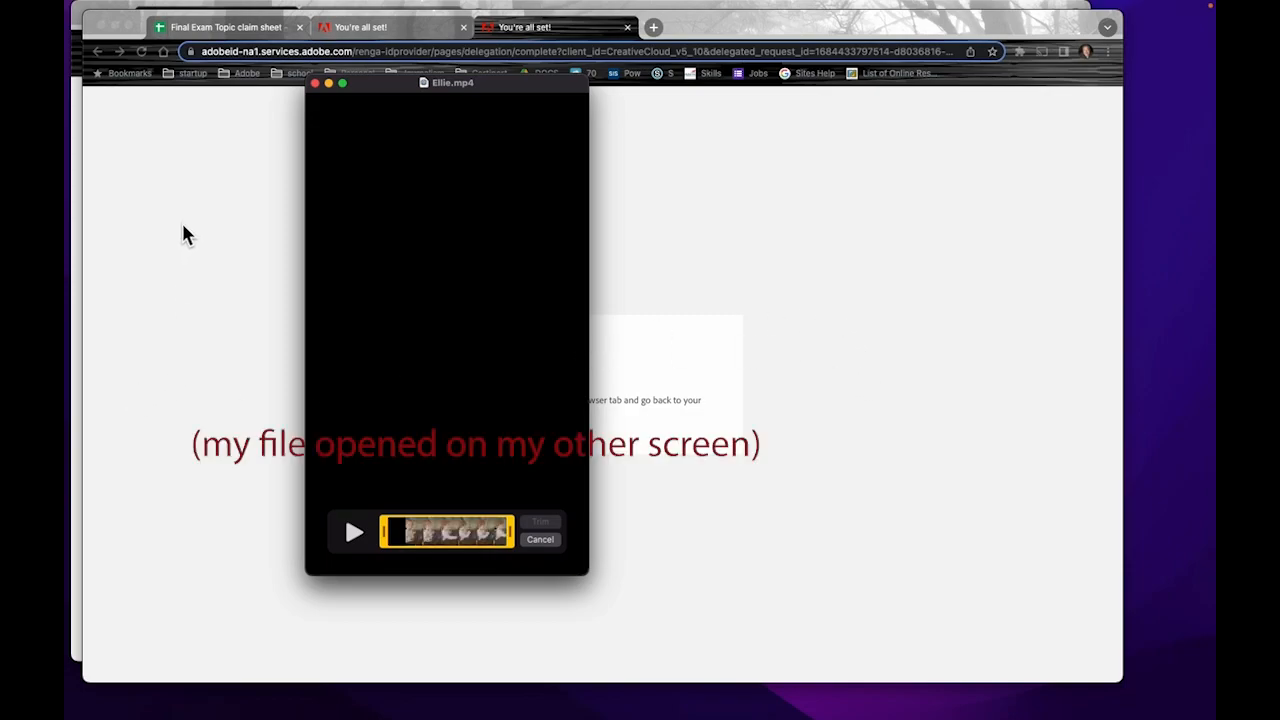
{"action": "mouse_move", "coordinate": [208, 324]}
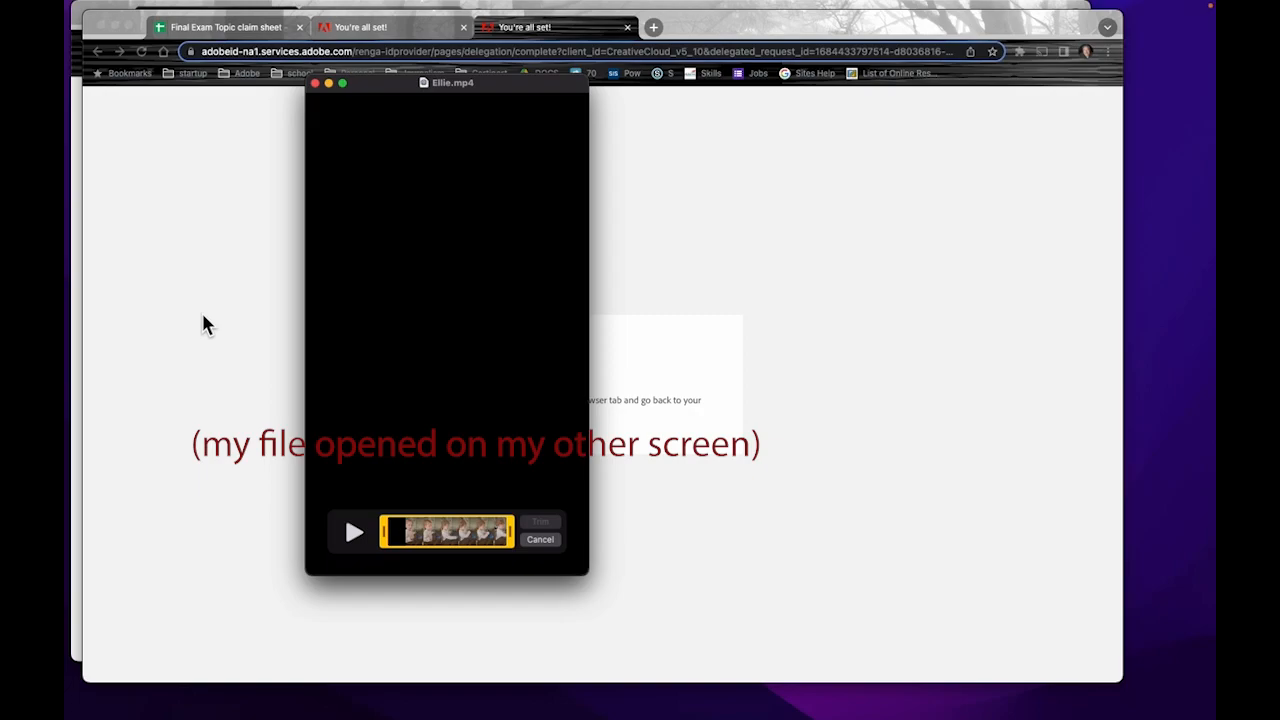
{"action": "mouse_move", "coordinate": [588, 508]}
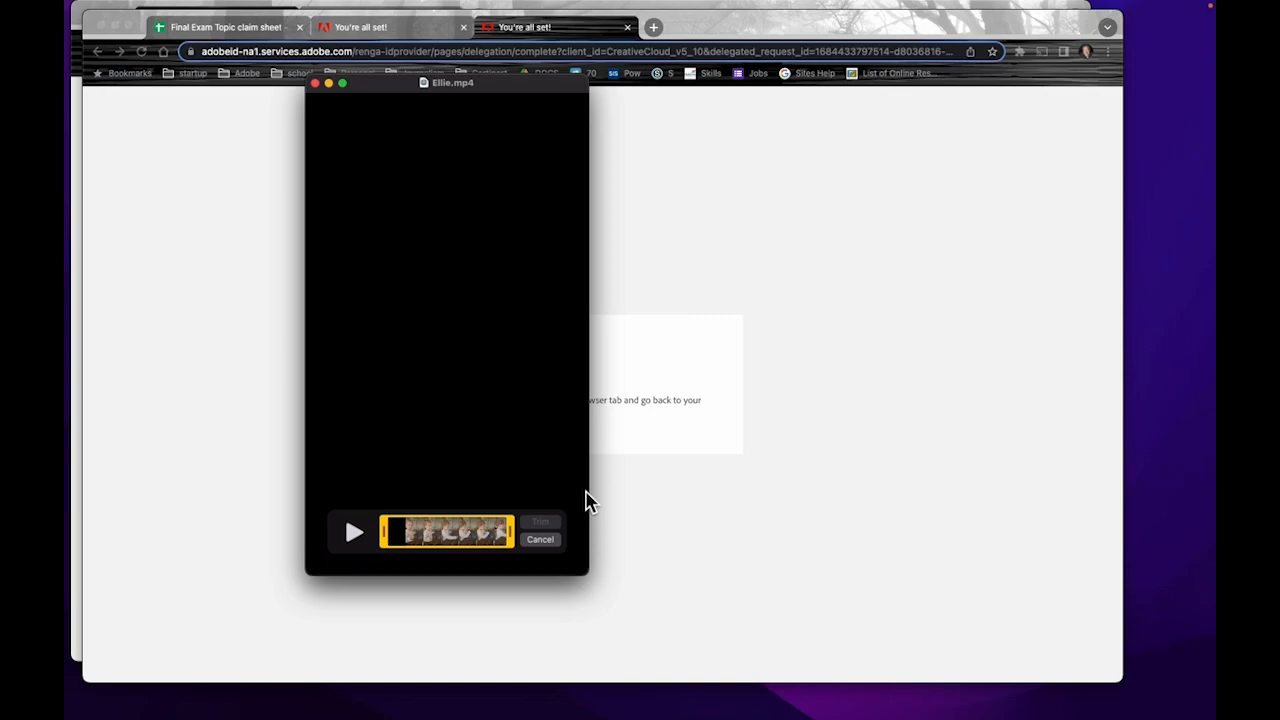
Step: Drag the yellow trim handles to keep only the early portion of Ellie.mp4
{"action": "left_click_drag", "start_coordinate": [452, 82], "coordinate": [548, 88]}
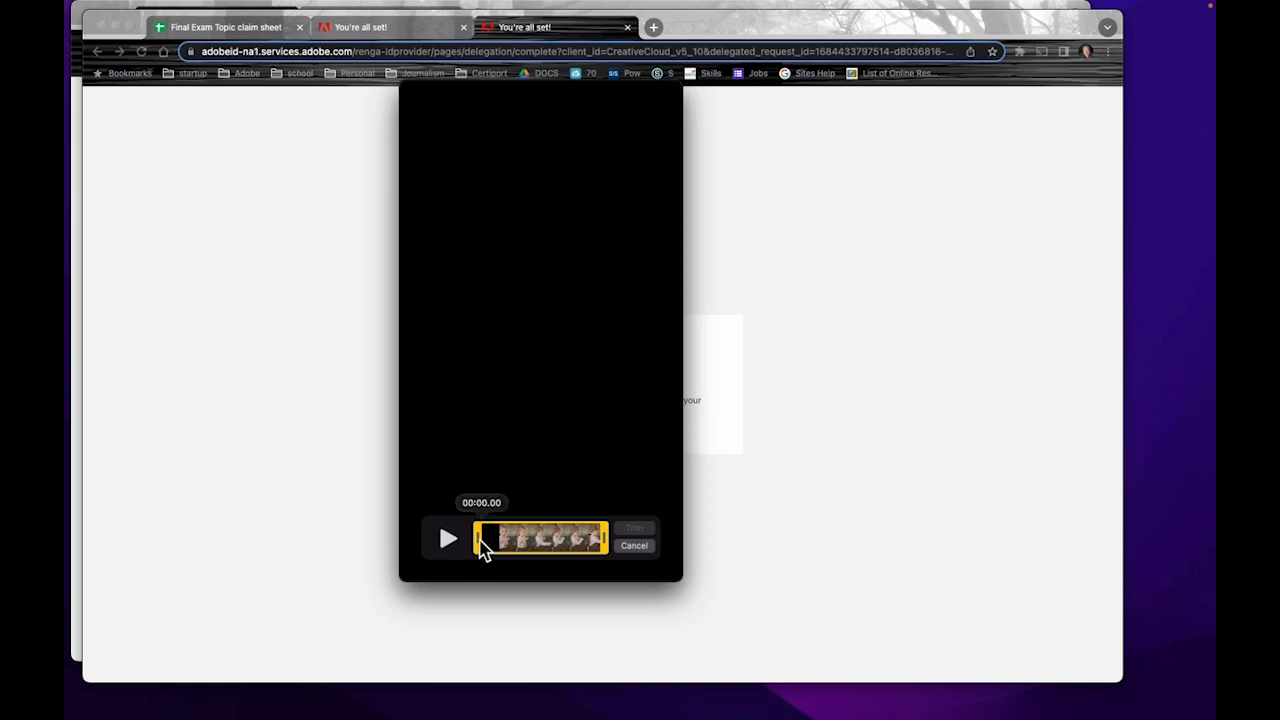
{"action": "left_click_drag", "start_coordinate": [484, 538], "coordinate": [510, 538]}
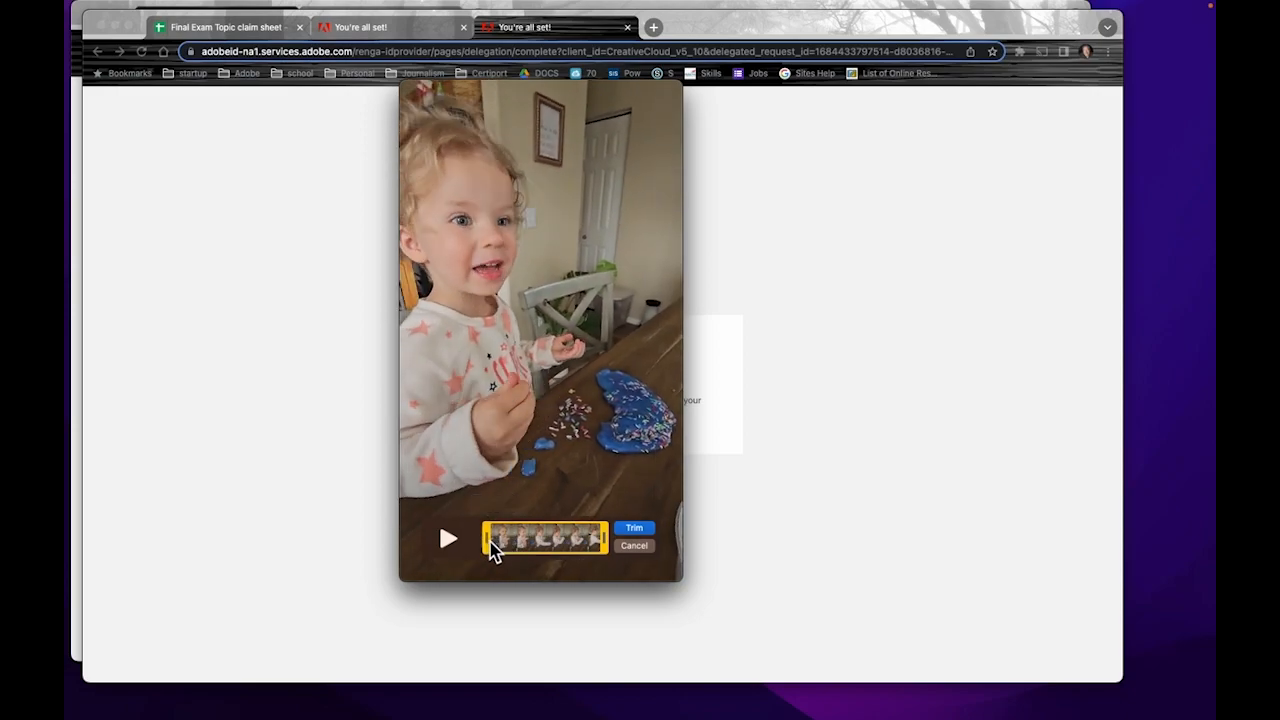
{"action": "left_click_drag", "start_coordinate": [484, 538], "coordinate": [588, 538]}
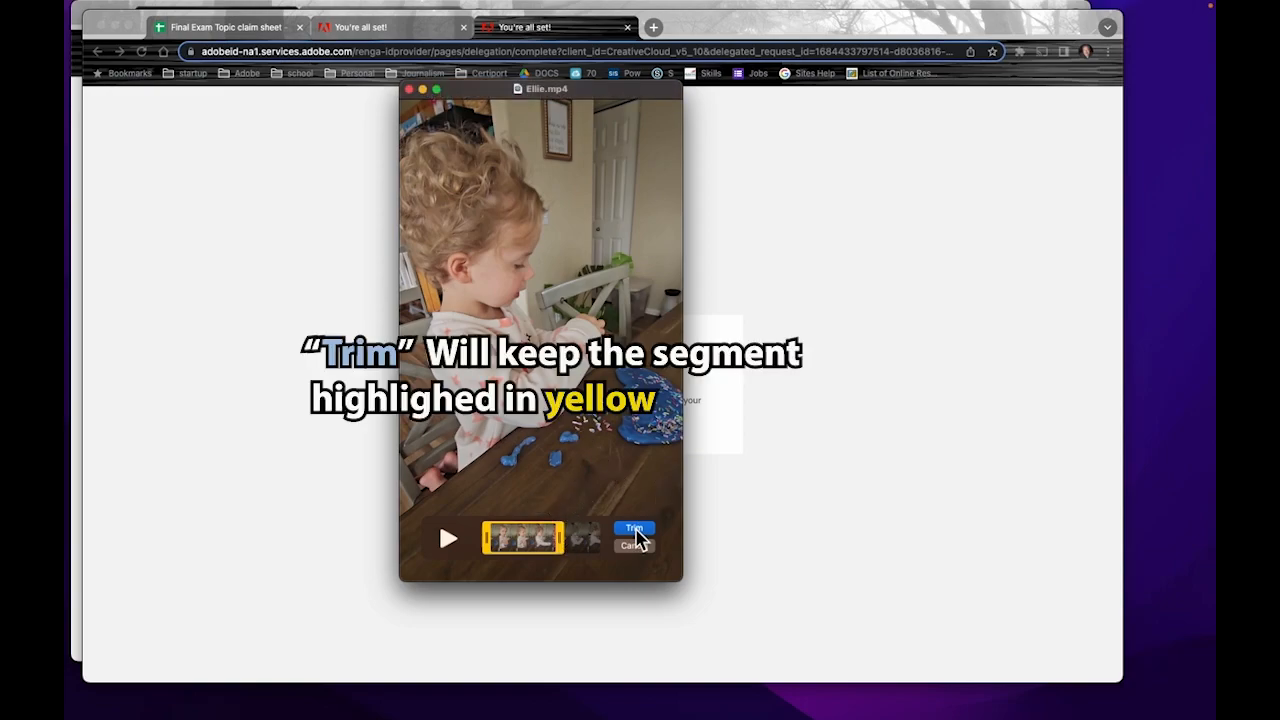
Step: Apply the trim, leaving an untitled edited 17-second clip ready to save
{"action": "left_click", "coordinate": [634, 530]}
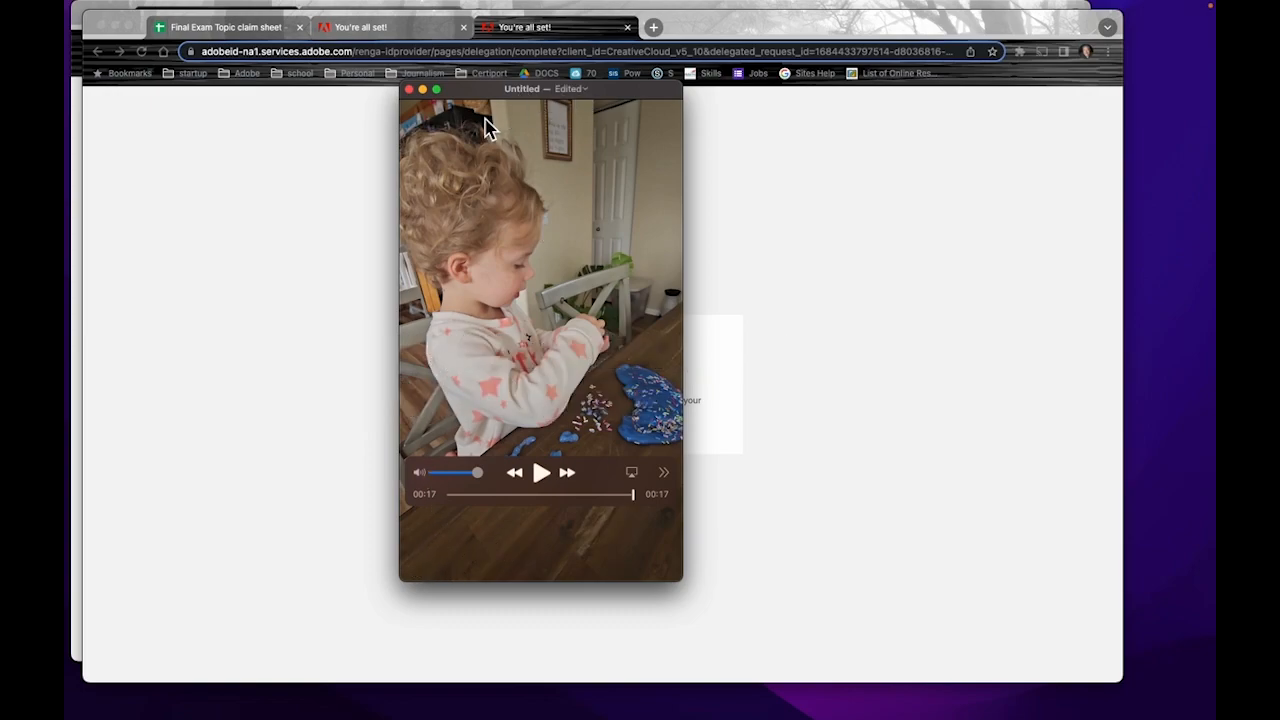
{"action": "left_click_drag", "start_coordinate": [540, 88], "coordinate": [436, 112]}
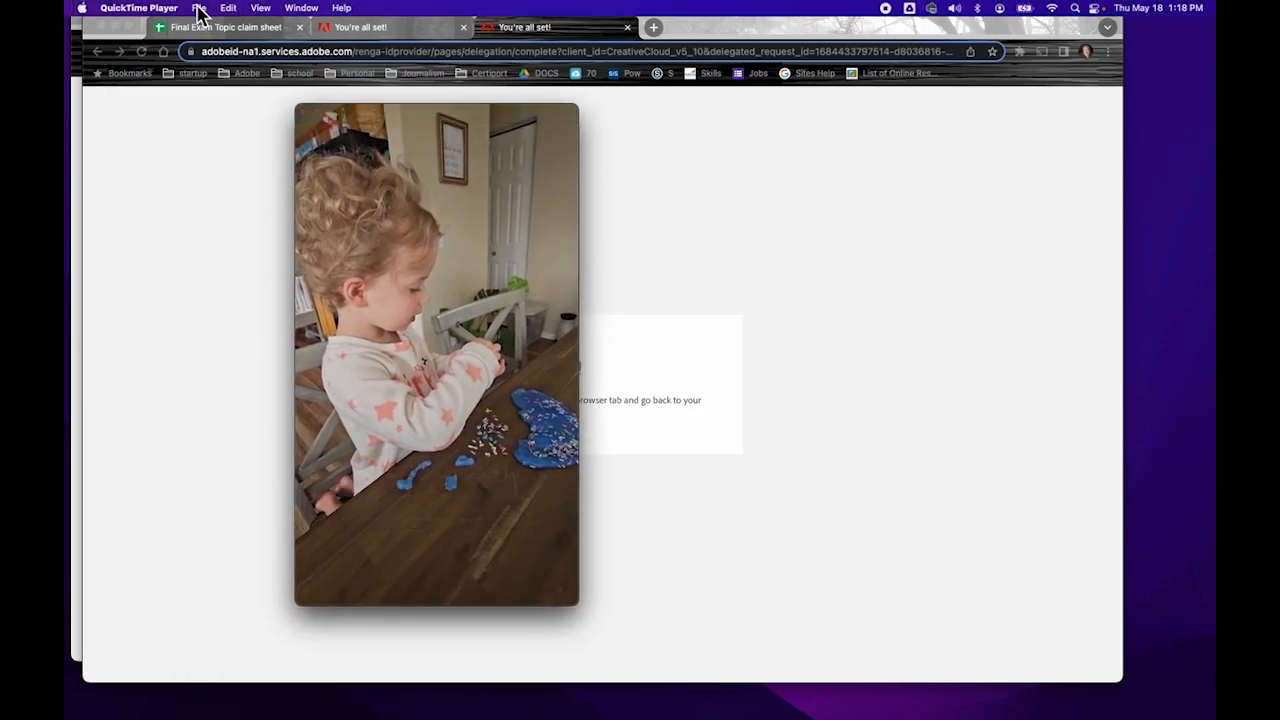
{"action": "left_click", "coordinate": [198, 8]}
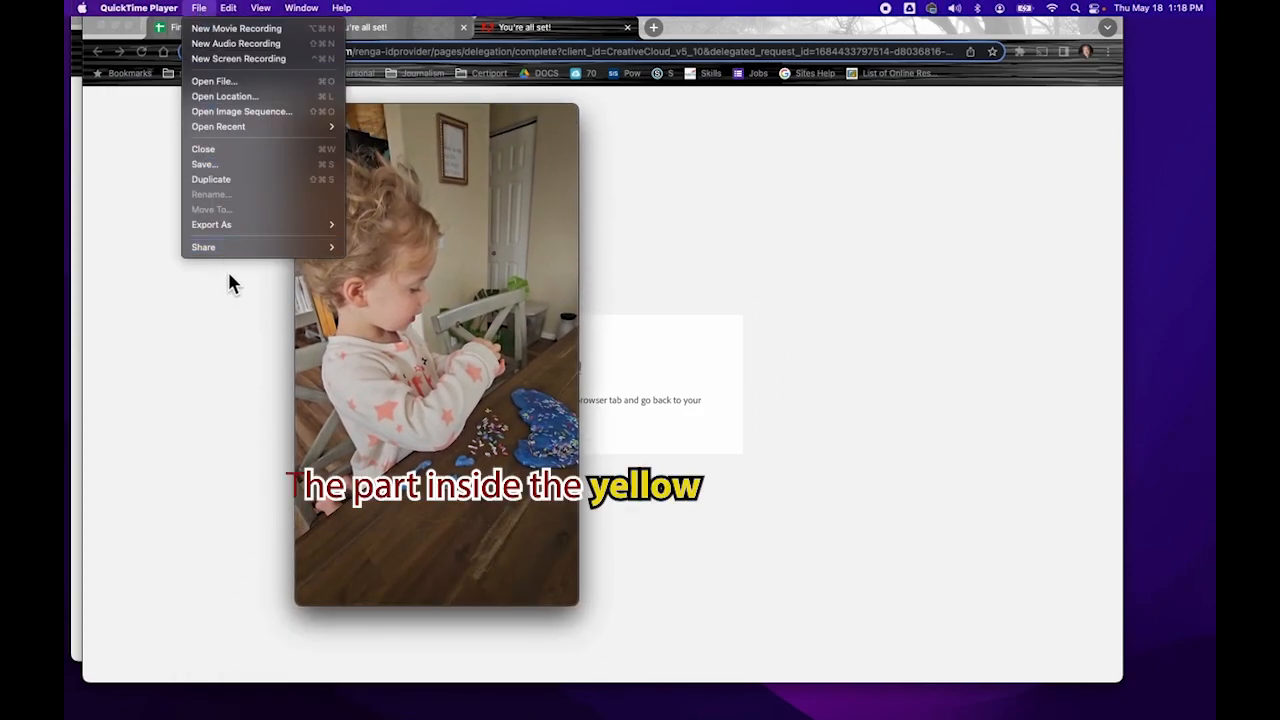
{"action": "mouse_move", "coordinate": [216, 164]}
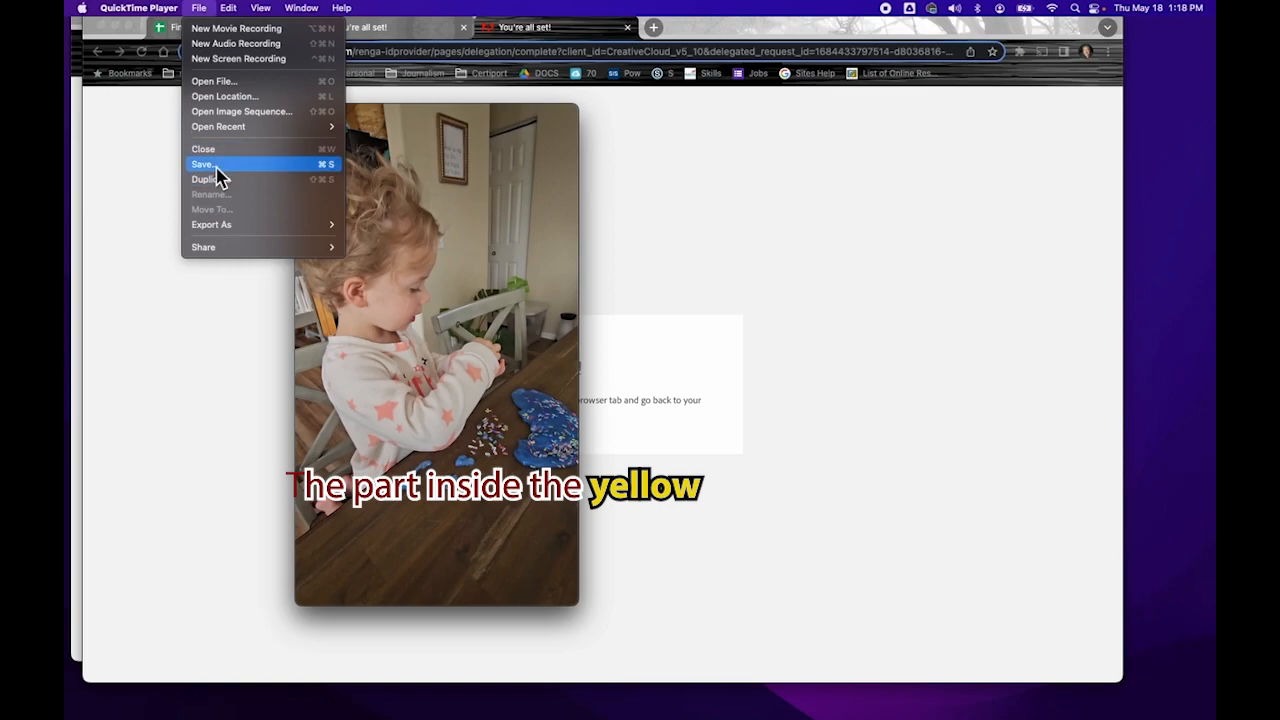